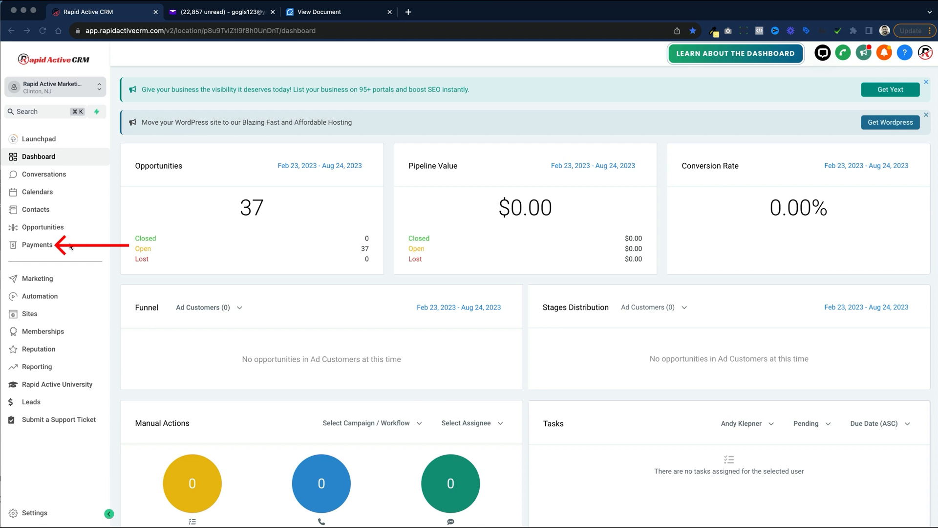
Open Payments from the left sidebar, landing on the empty Invoices page.
{"action": "left_click", "coordinate": [37, 245]}
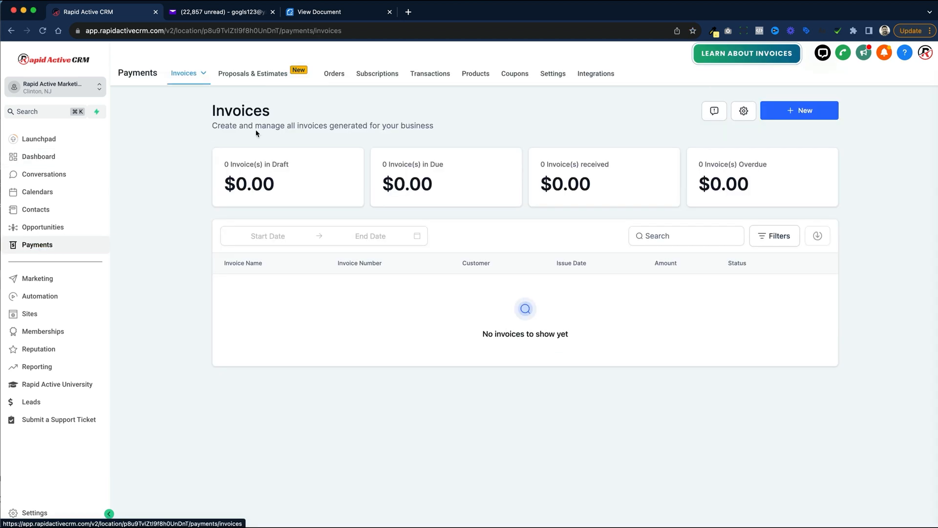
Switch to the Proposals & Estimates page listing the 'New Proposal Copy' draft.
{"action": "left_click", "coordinate": [253, 73]}
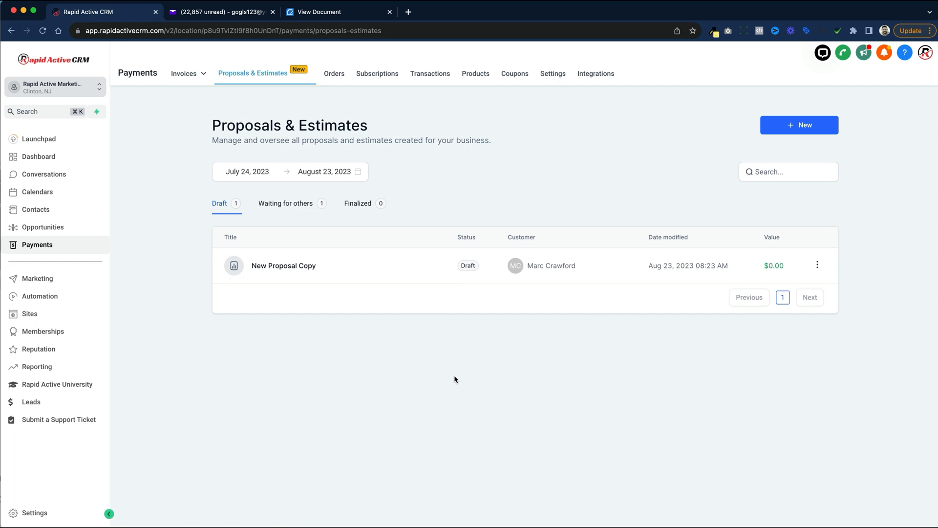
{"action": "mouse_move", "coordinate": [722, 128]}
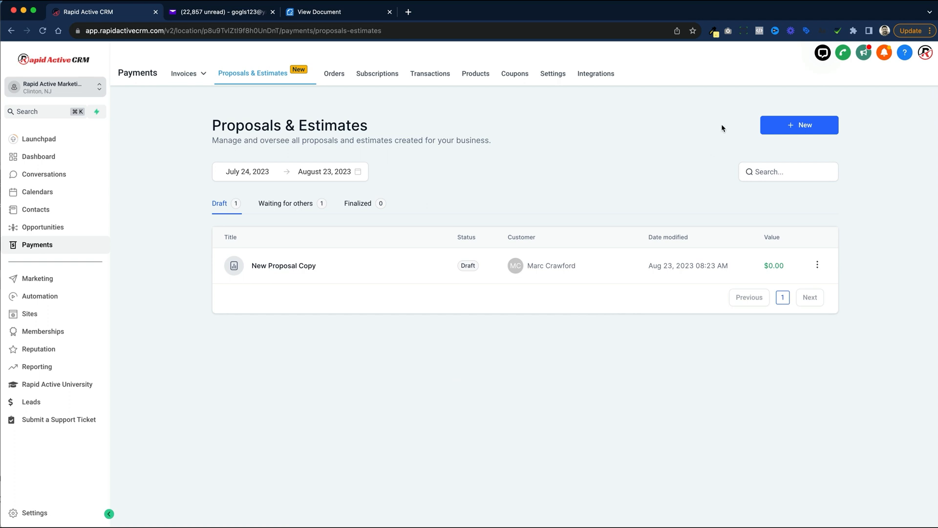
Open the + New menu offering New Estimate and New Proposal.
{"action": "left_click", "coordinate": [798, 124]}
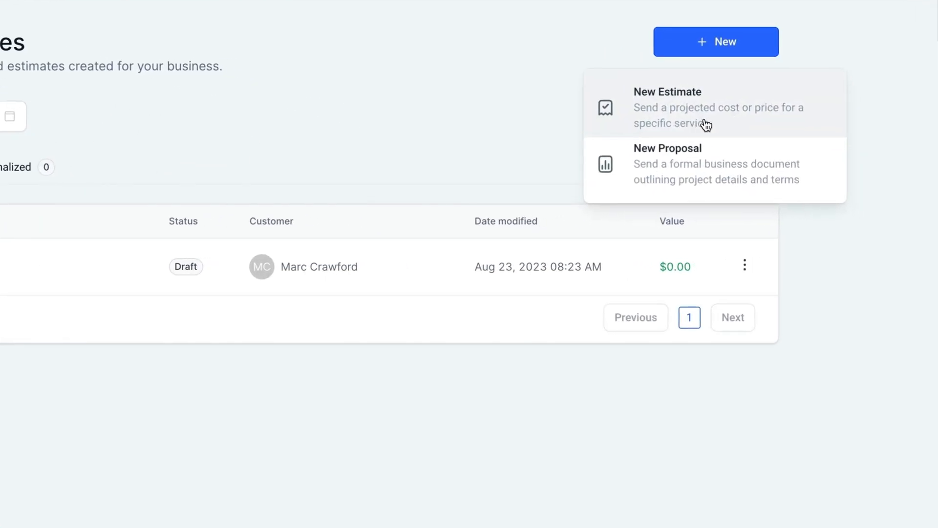
{"action": "mouse_move", "coordinate": [706, 124]}
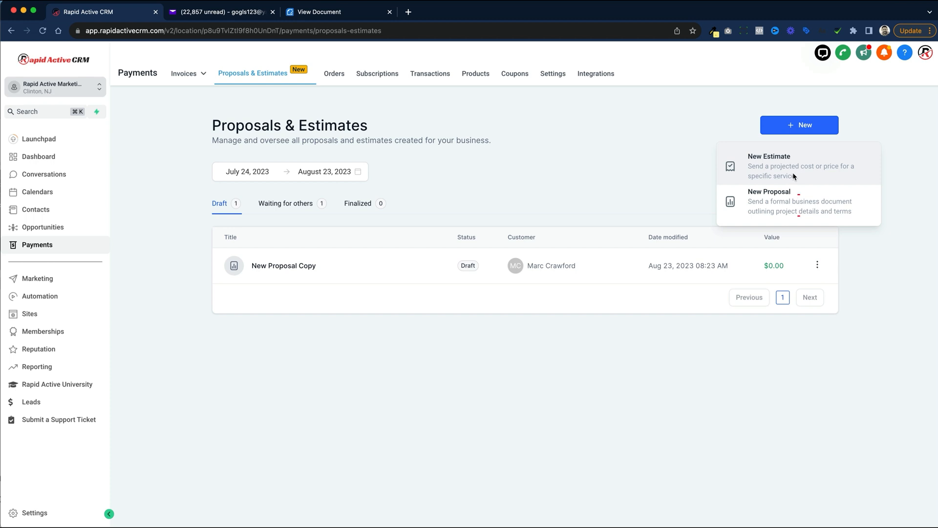
{"action": "mouse_move", "coordinate": [800, 205]}
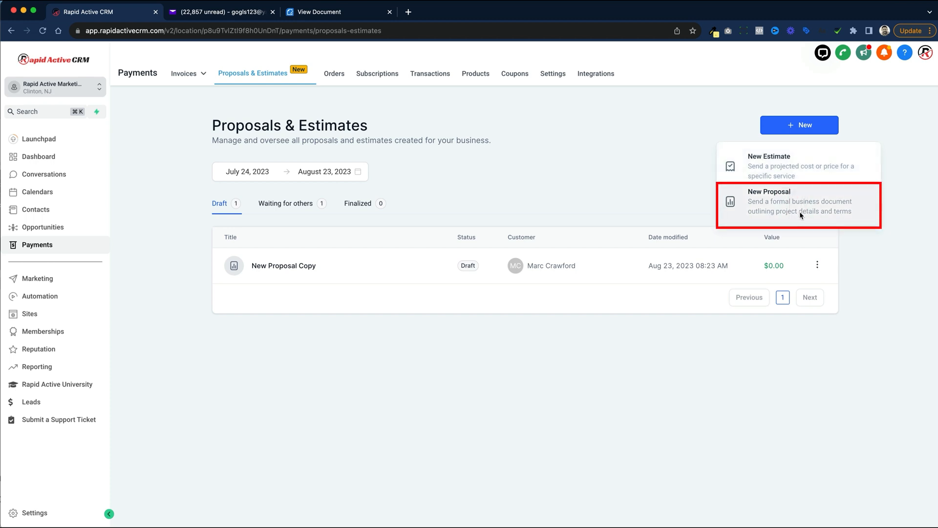
{"action": "mouse_move", "coordinate": [798, 201]}
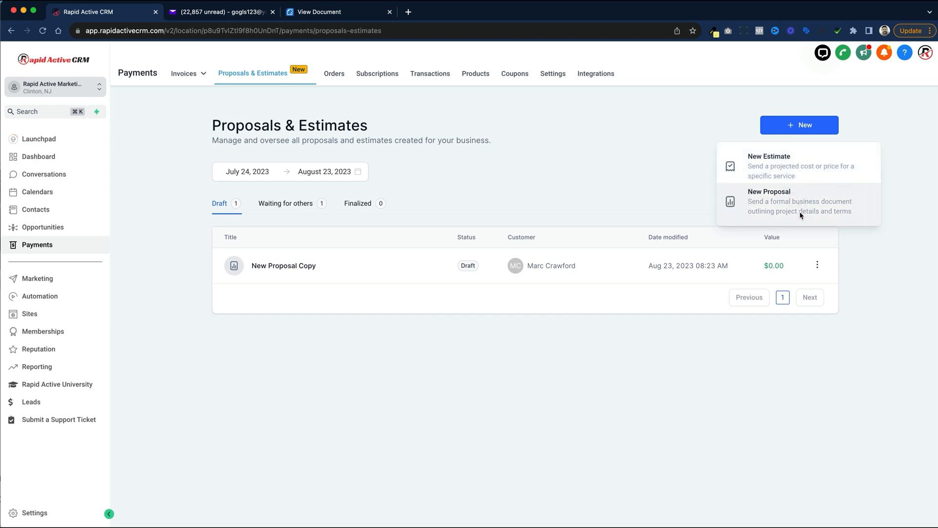